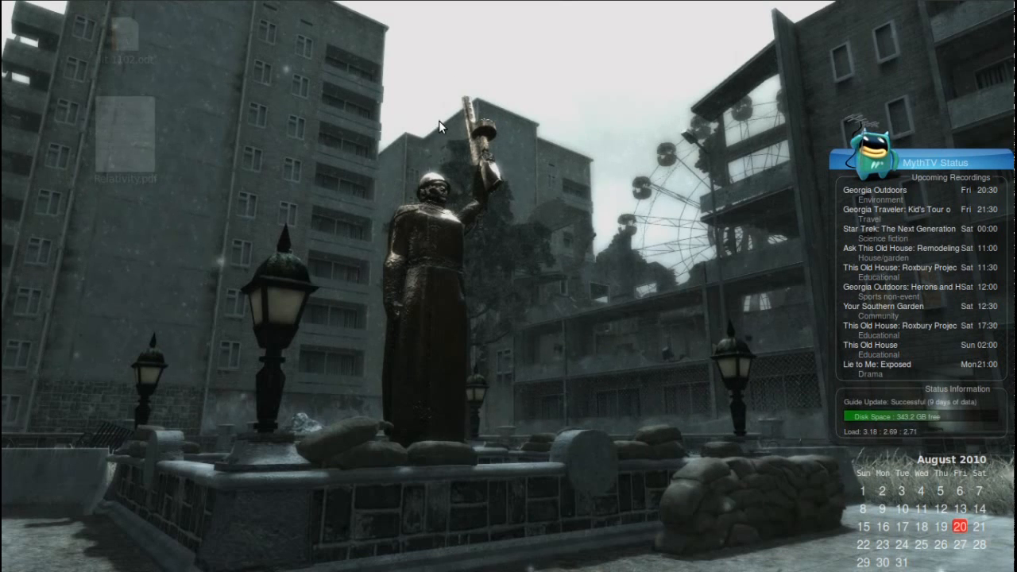
left_click(54, 8)
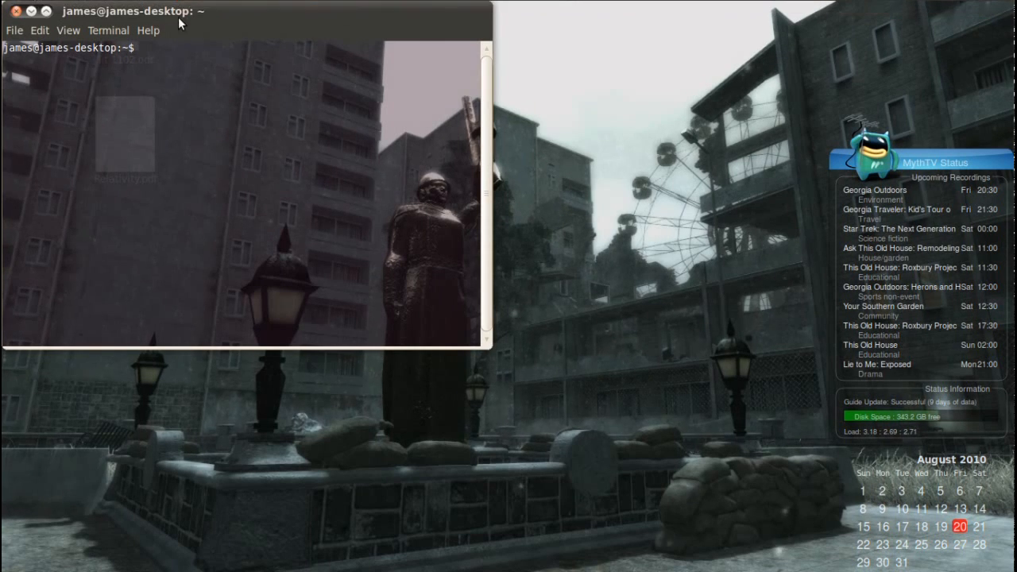
left_click_drag(159, 9, 432, 109)
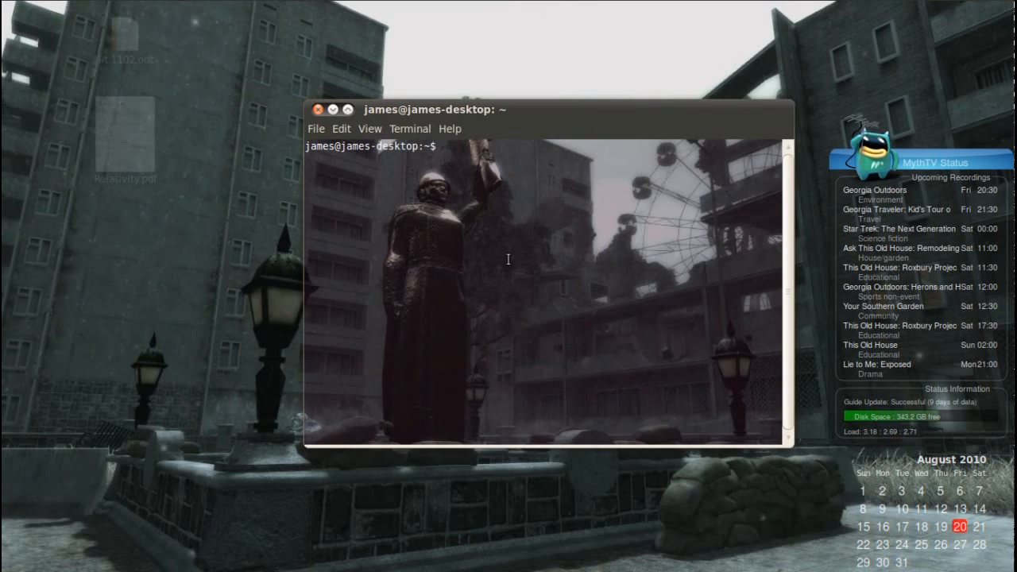
type("ssh")
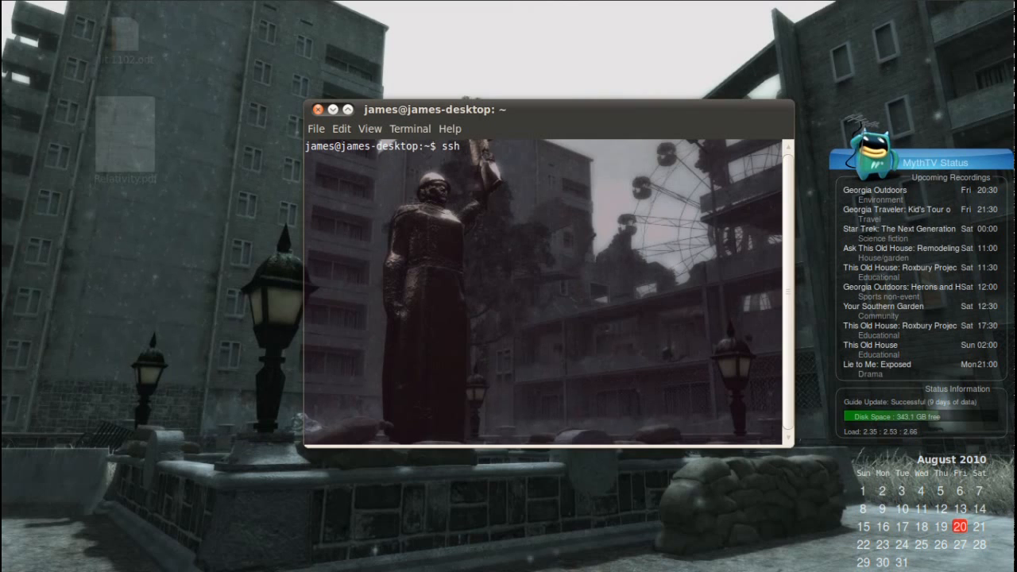
type("ja")
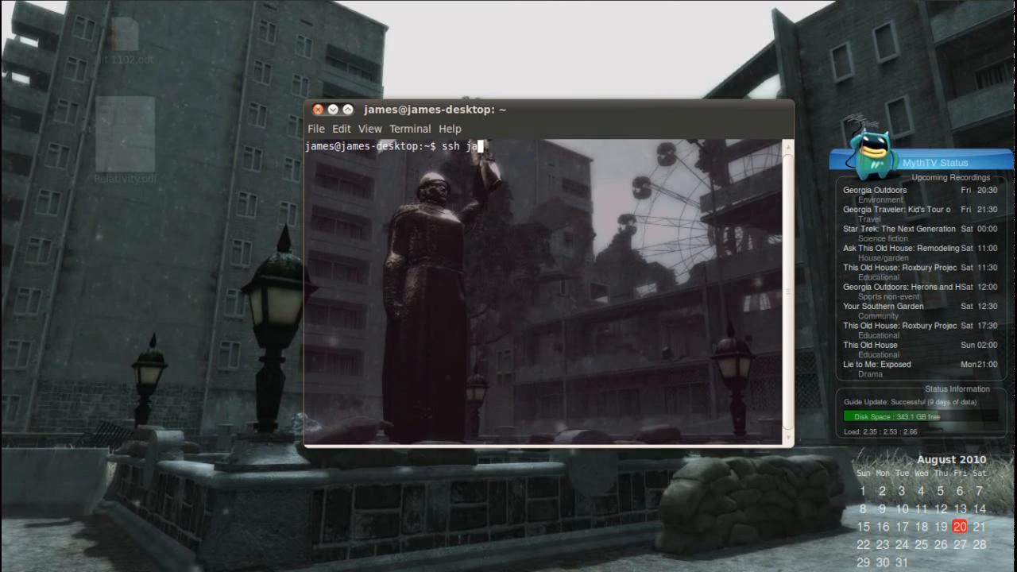
type("mes")
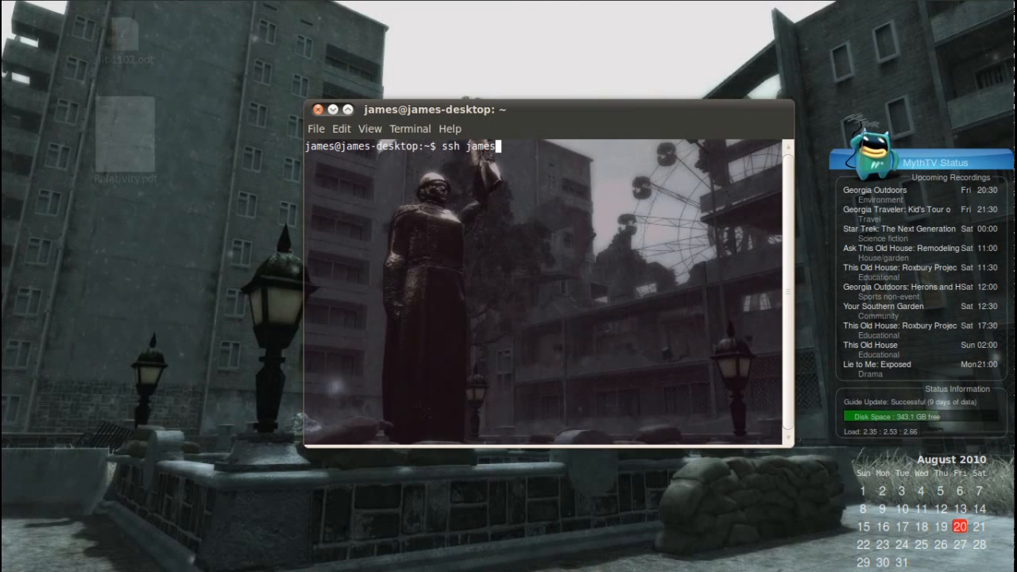
type("@192.168")
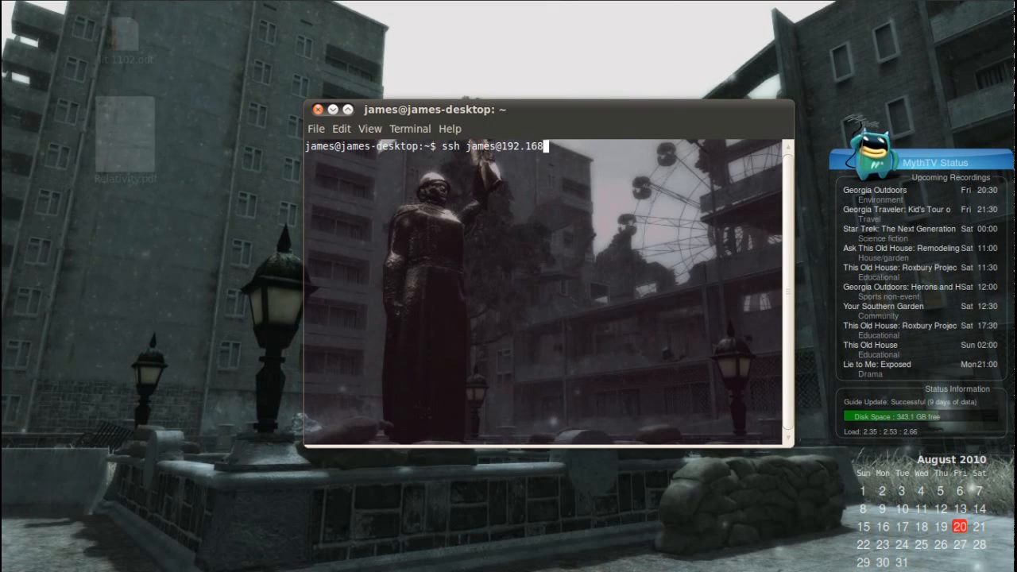
type(".1.30")
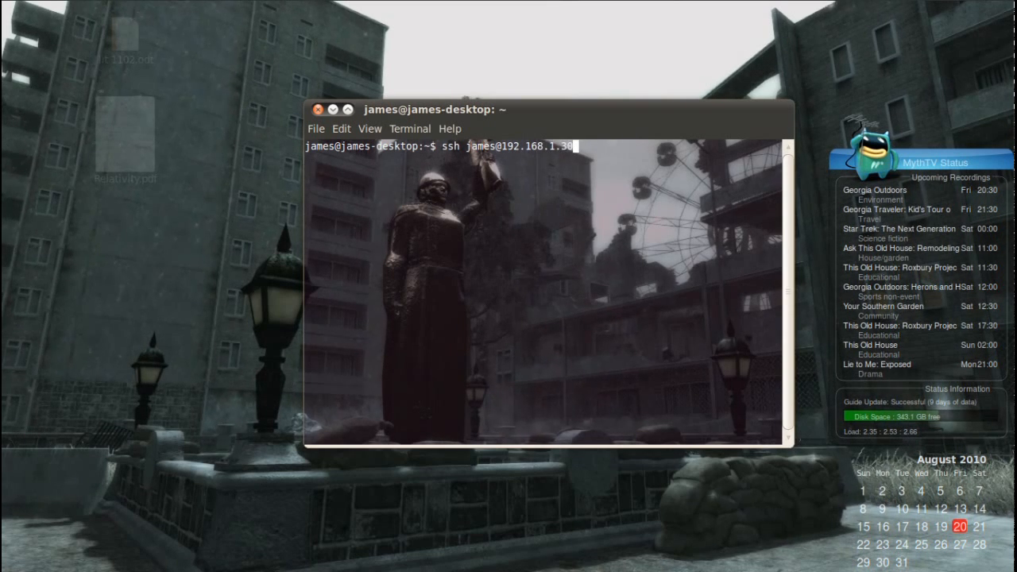
key("Return")
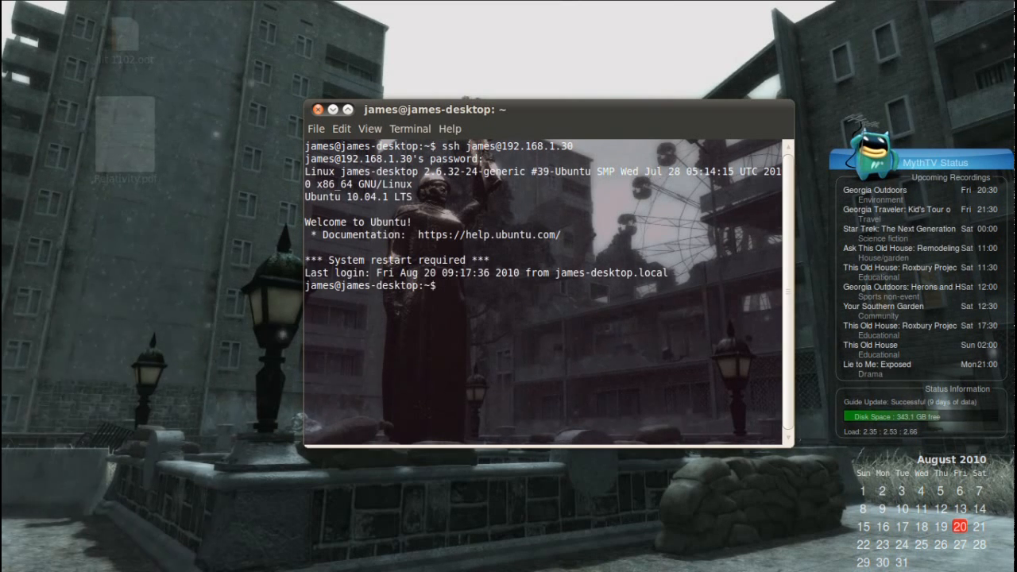
- Fetch hldsupdatetool.bin with wget, make it executable, run it and answer yes so steam.tar.Z extracts
type("wget http://www.steampowered.com/download/hldsupdatetool.bin")
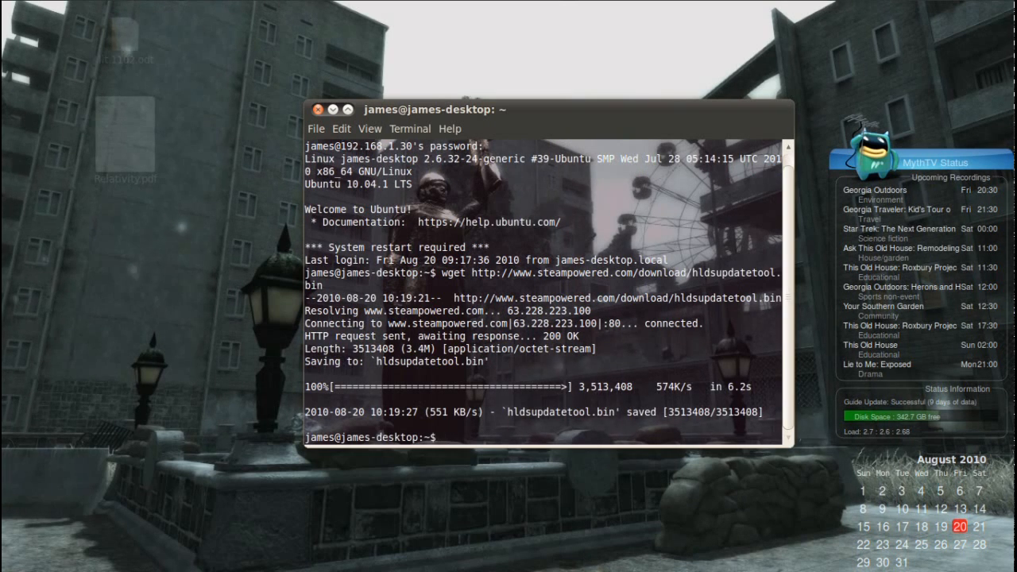
type("chmod +x hldsupdatetool.bin && ./hldsupdatetool.bin")
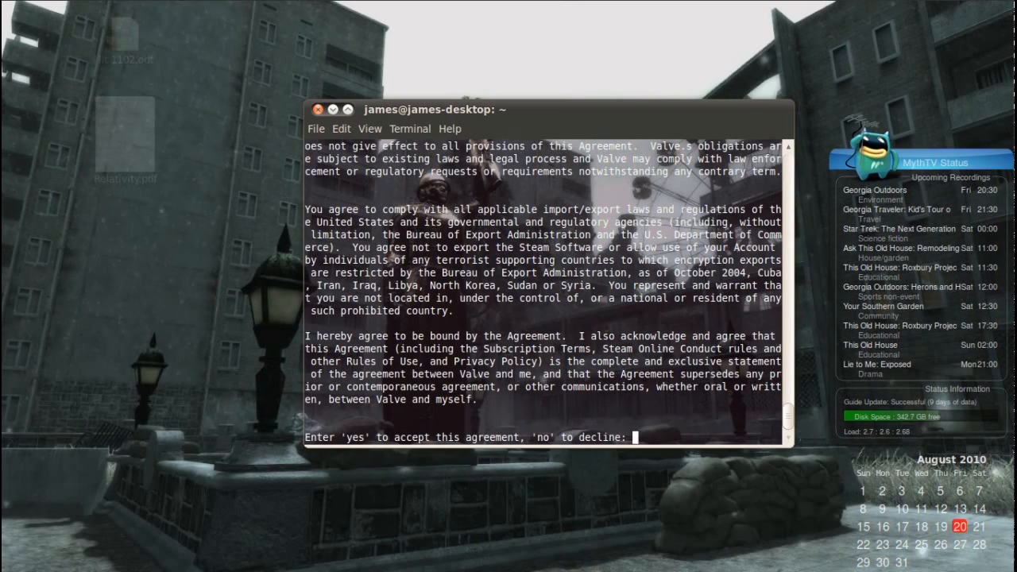
type("yes")
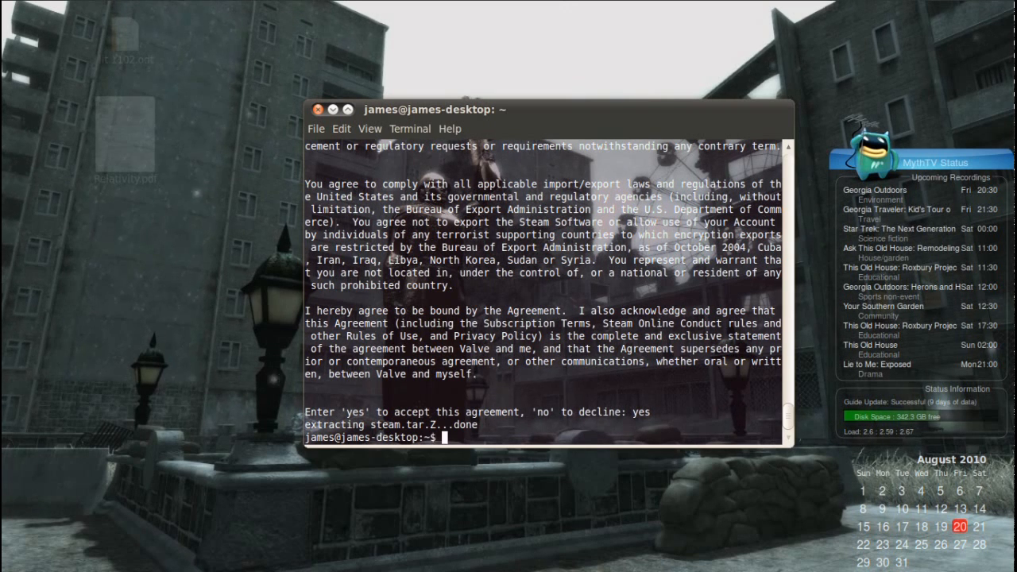
- Compose mkdir newgame && mv ./steam ./newgame to create the folder and move the steam tool into it
type("mk")
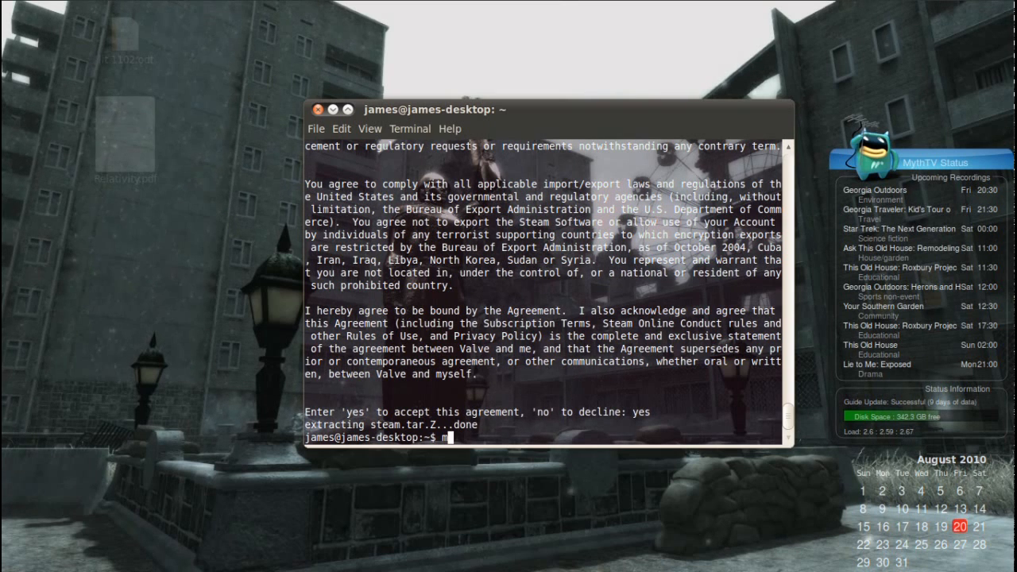
type("k")
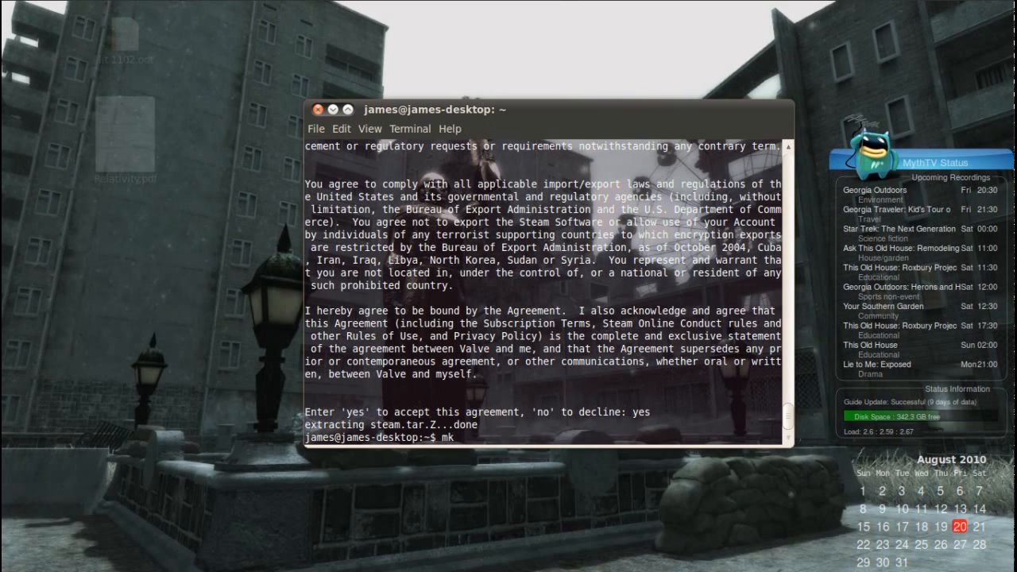
type("dir")
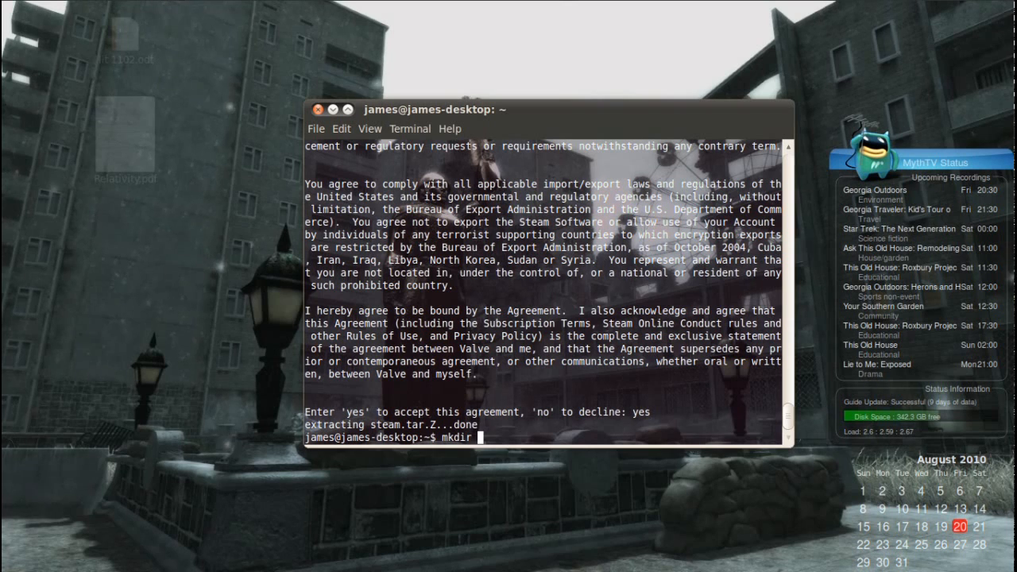
type("newgame")
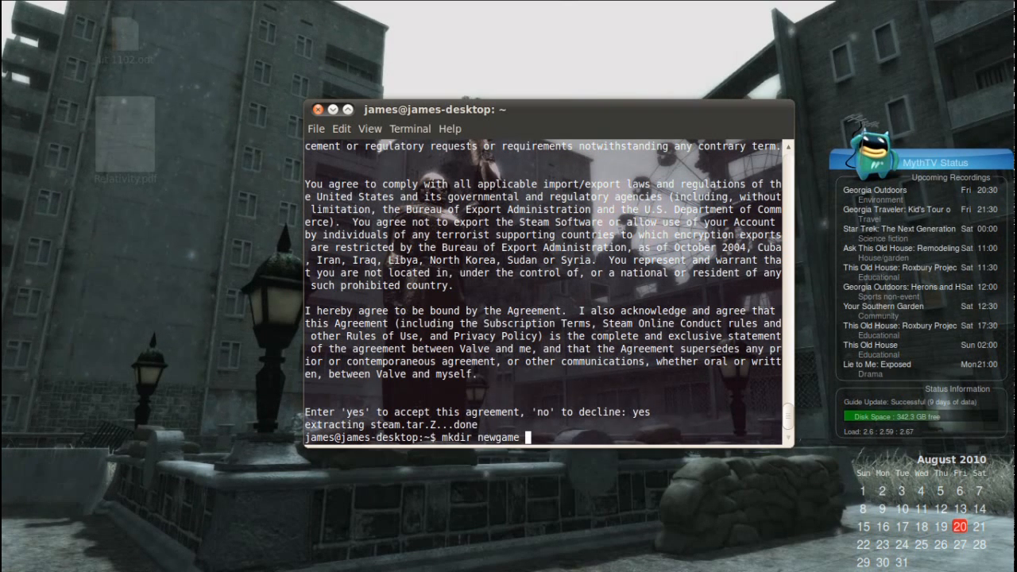
type("&&")
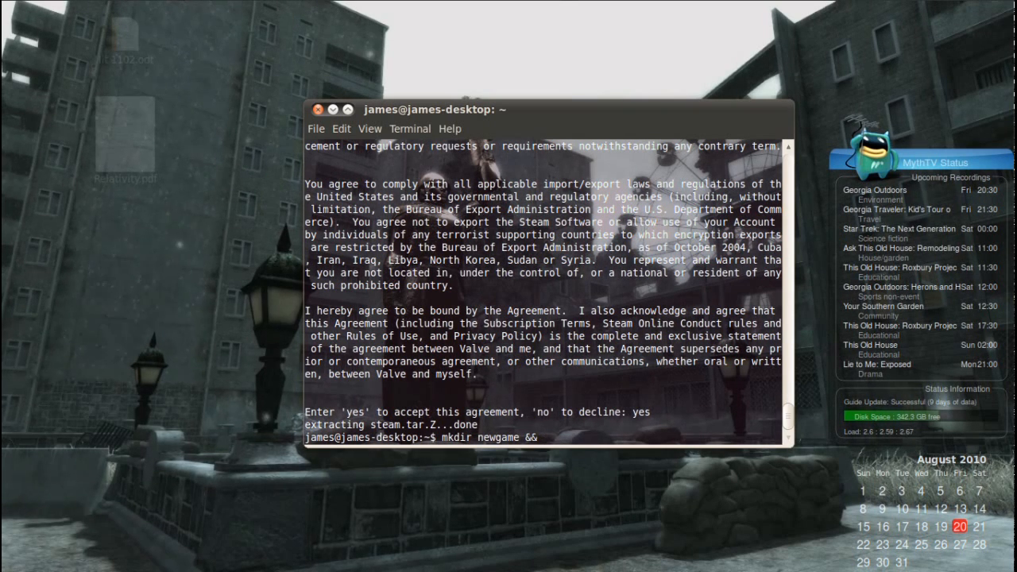
type("m")
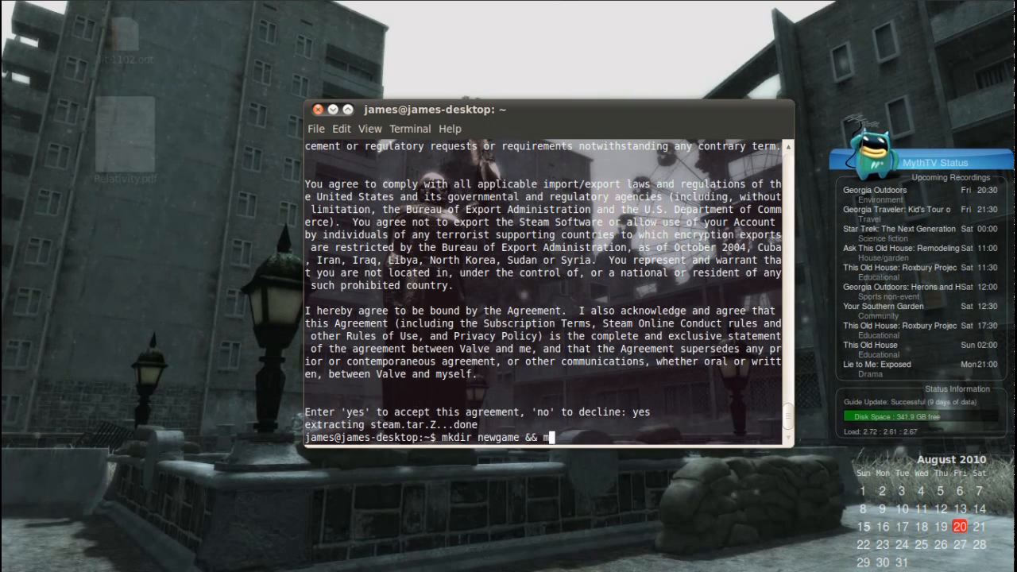
type("v")
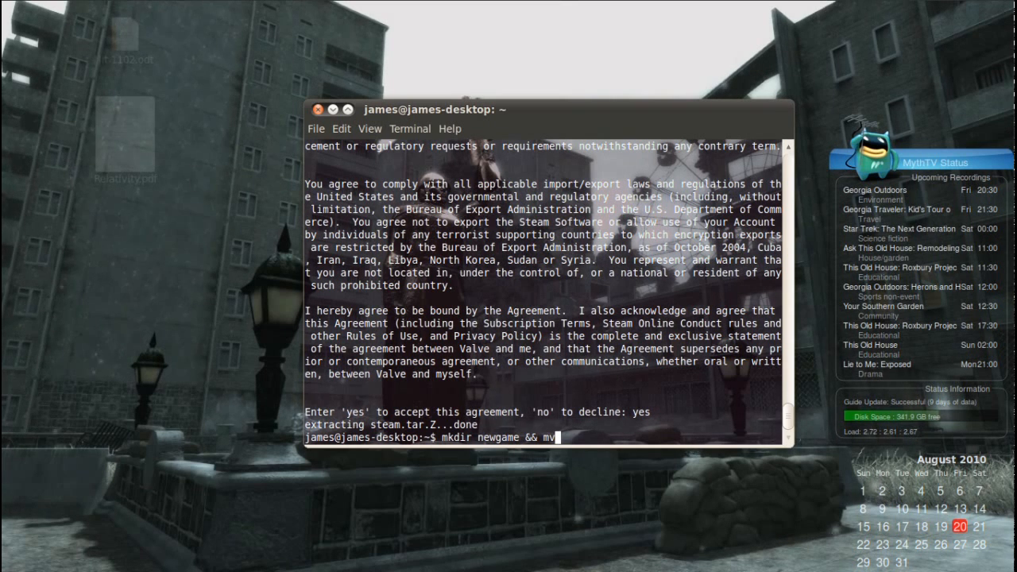
type("steam")
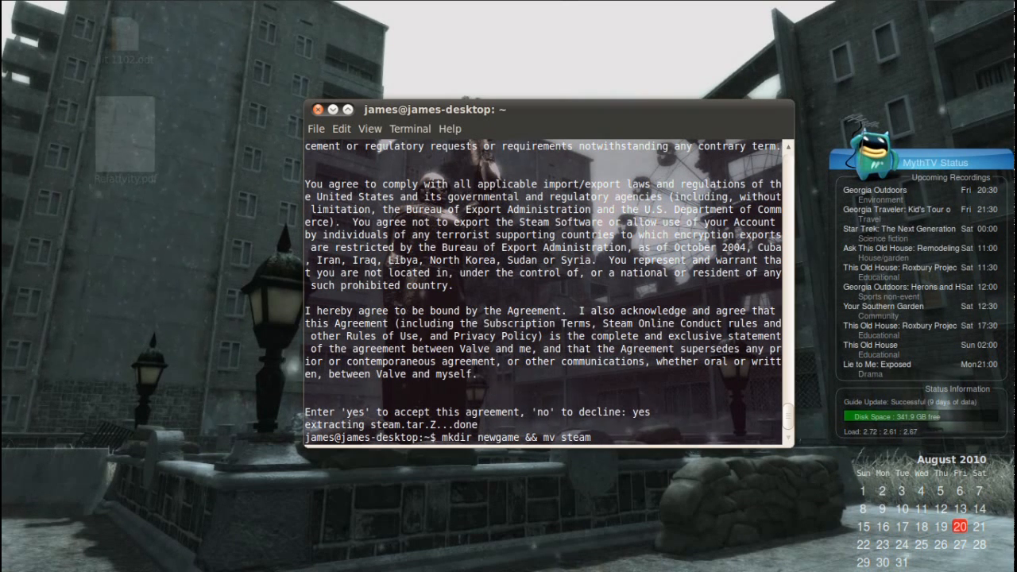
double_click(571, 437)
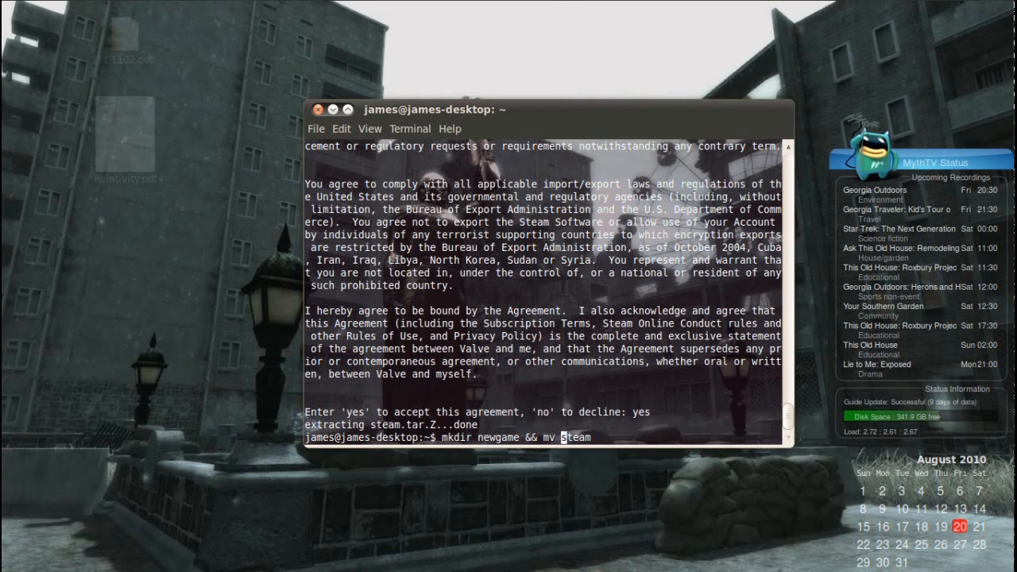
type("./steam")
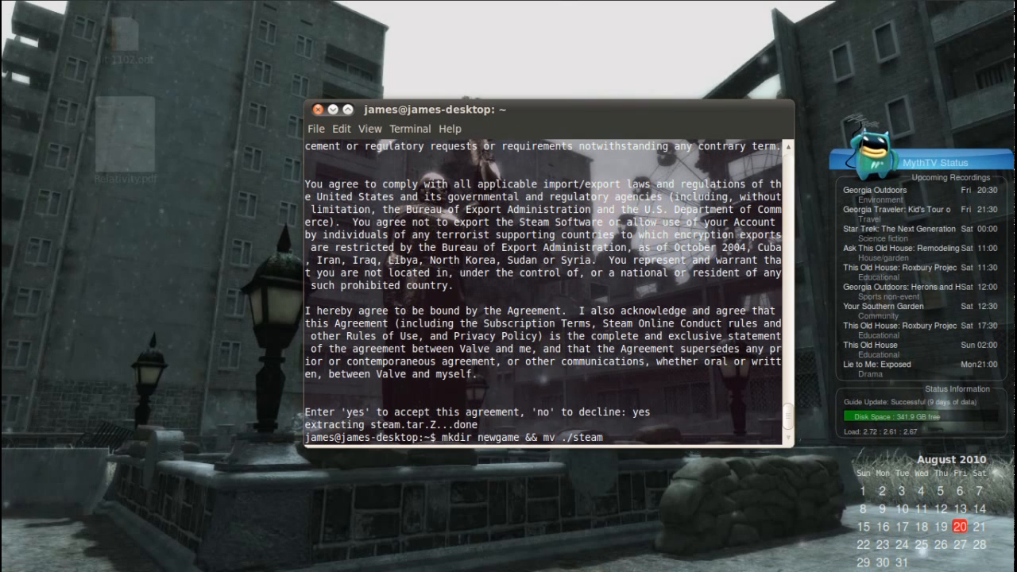
type("mv")
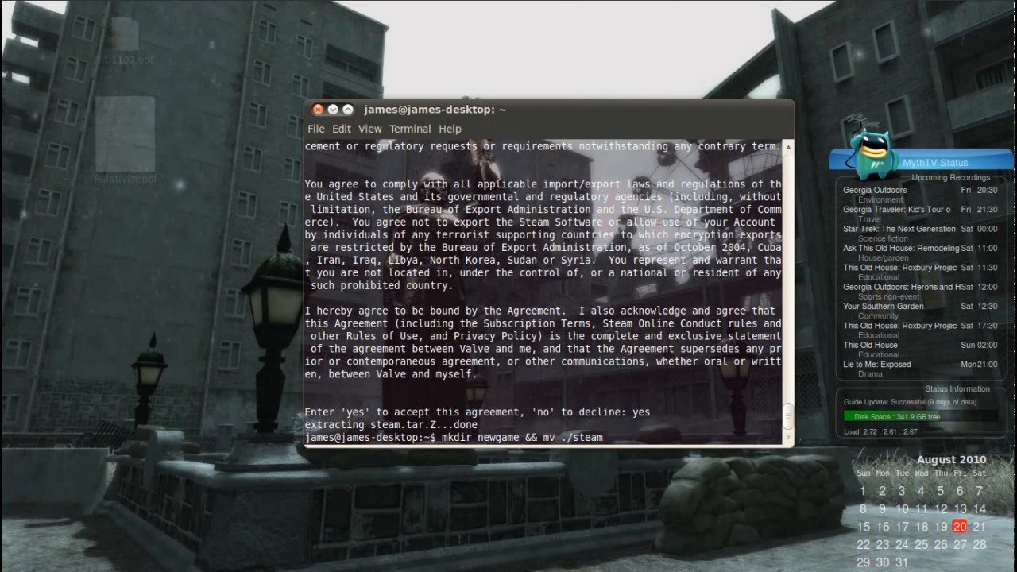
type("./newgame")
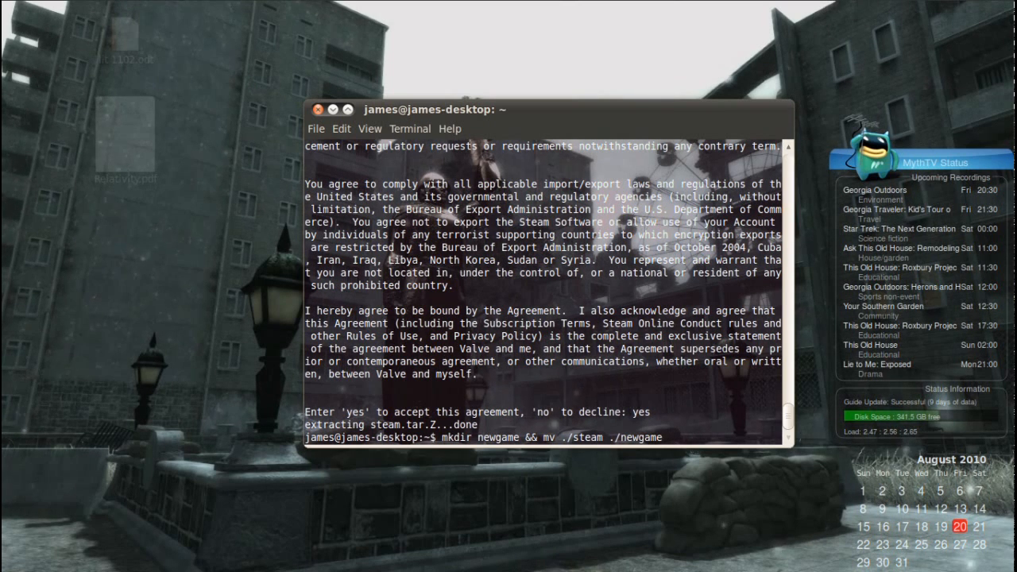
- Chain && cd newgame so the shell changes into the new folder
type("&&")
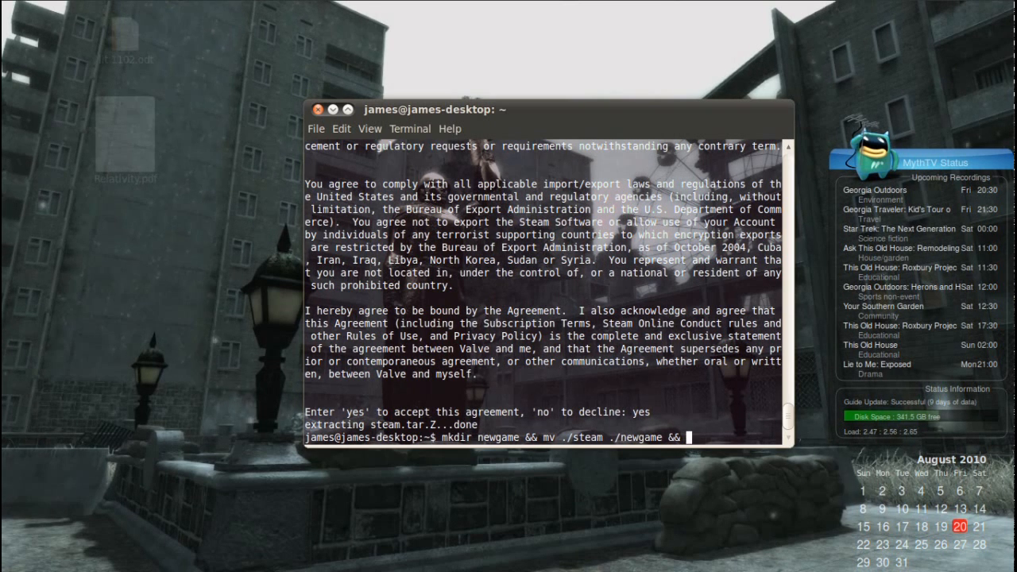
type("cd")
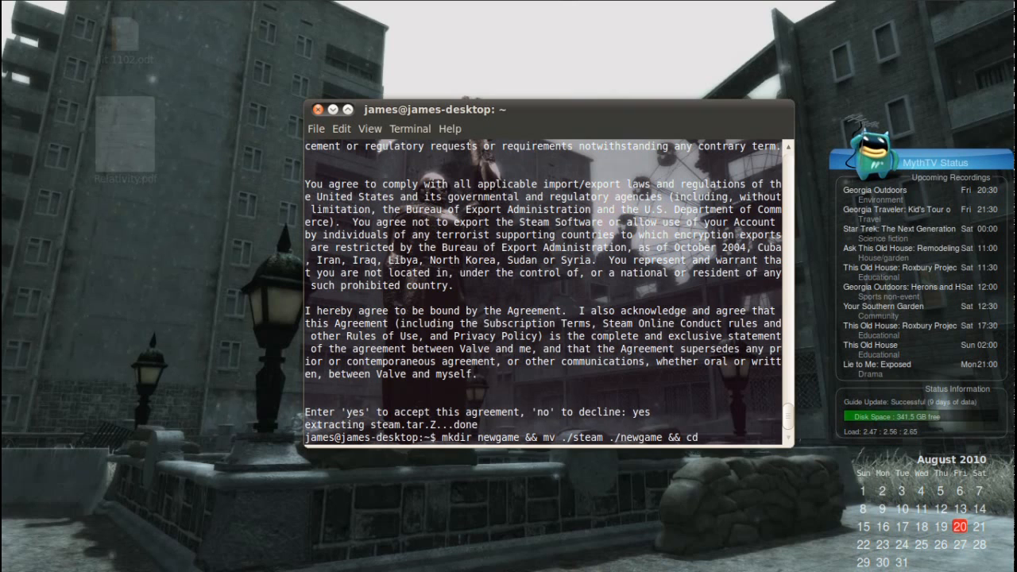
type("new")
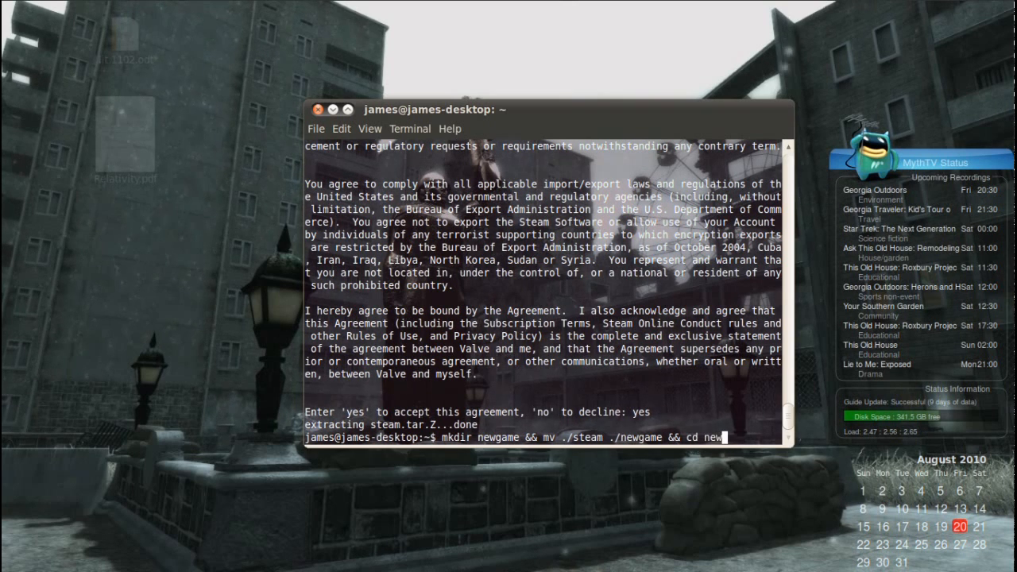
type("game")
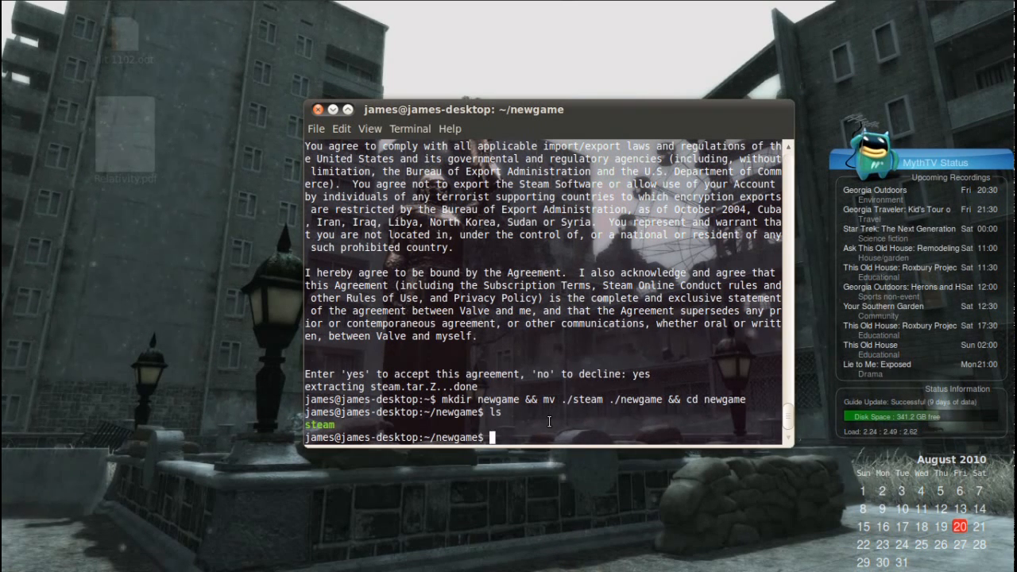
- Run ./steam with no arguments to display its usage help text
type("./")
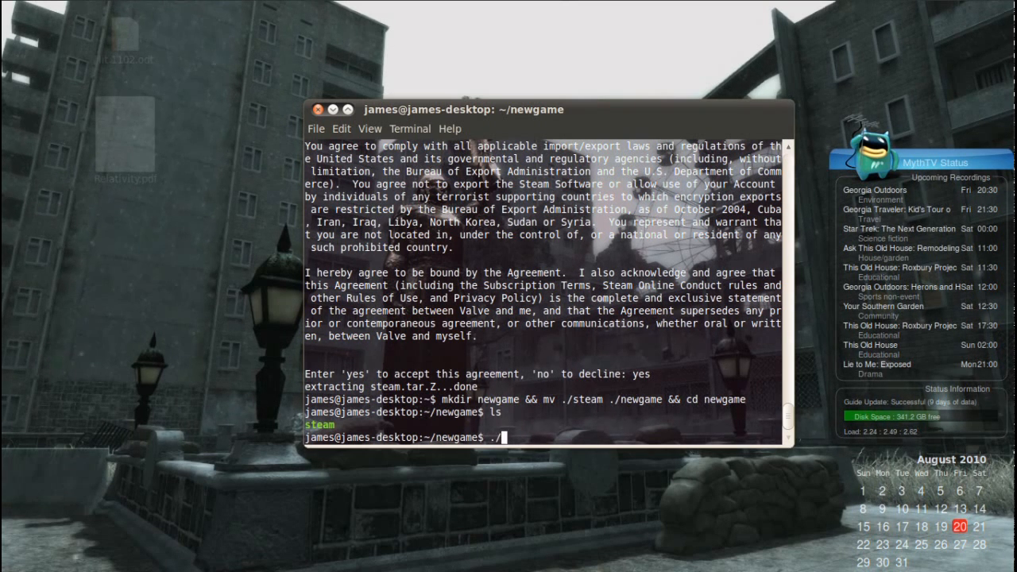
type("steam")
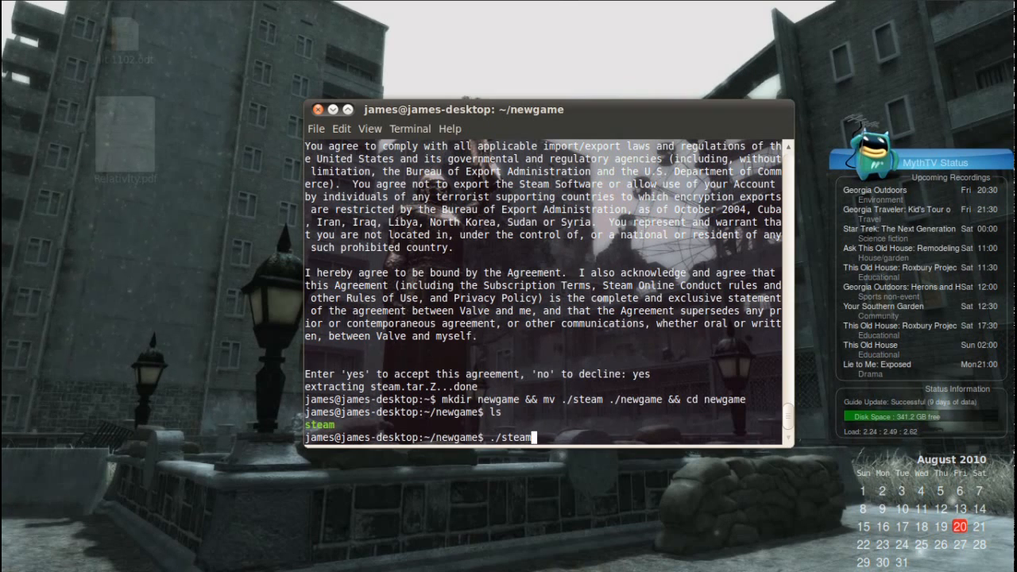
key("Return")
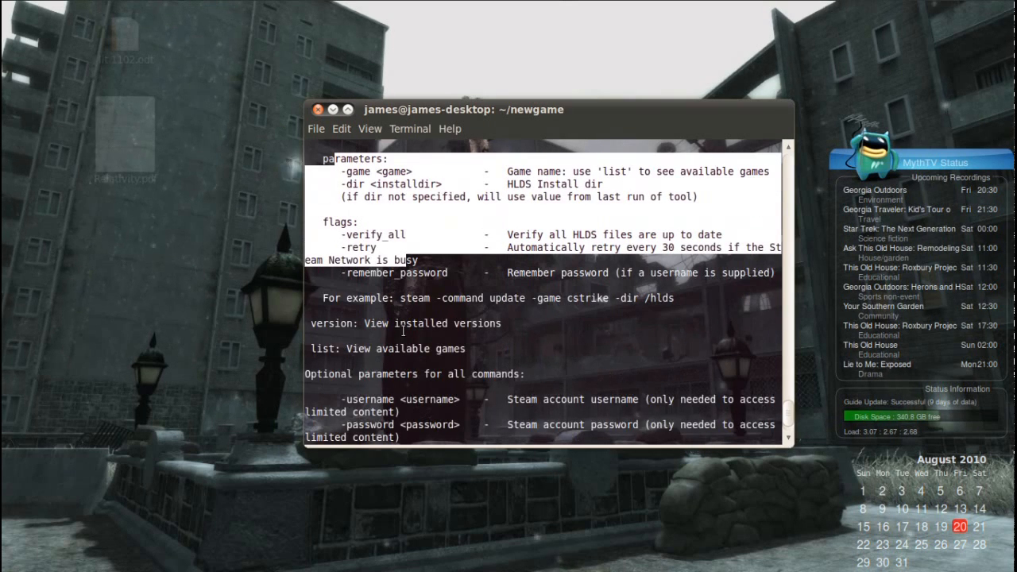
scroll("down", 3)
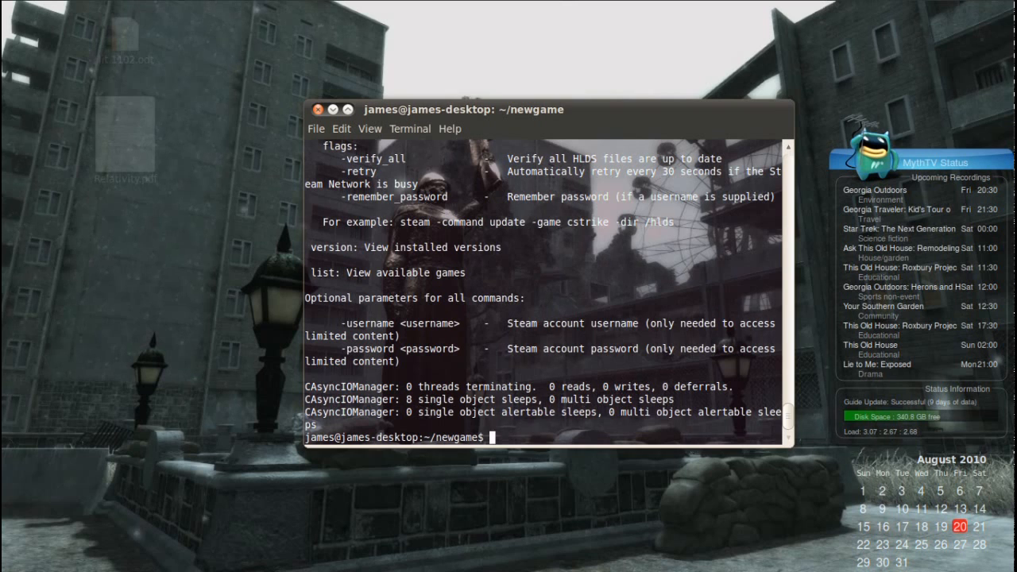
- Write ./steam -command update -game "counter-strike source" at the prompt, ready for its directory
type("./steam -")
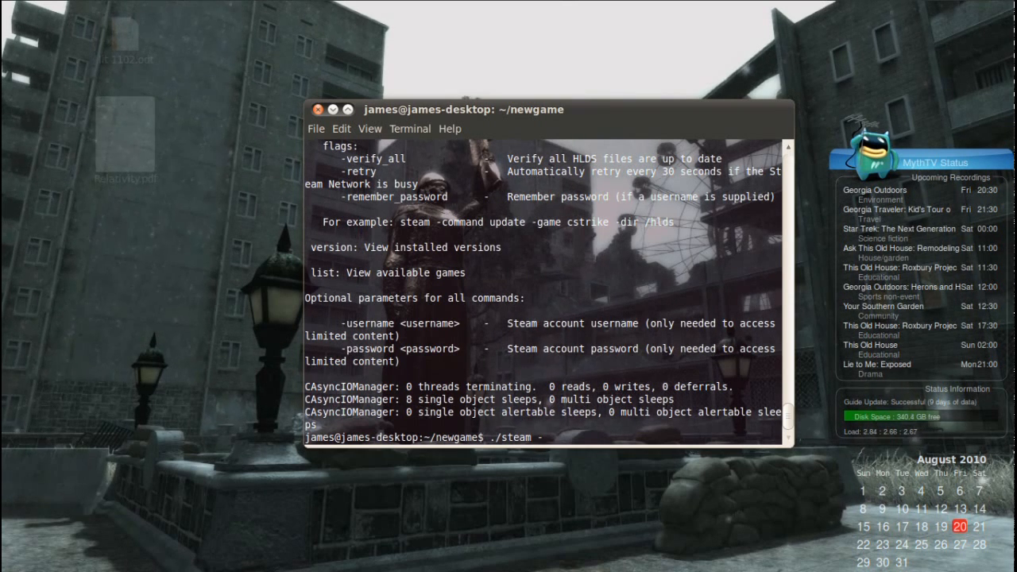
type("command")
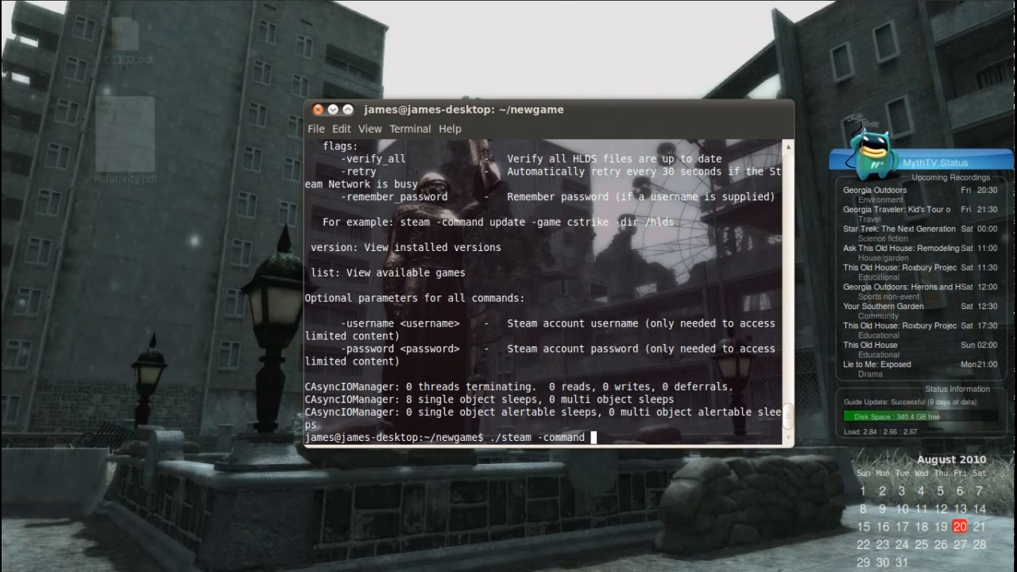
type("updaet")
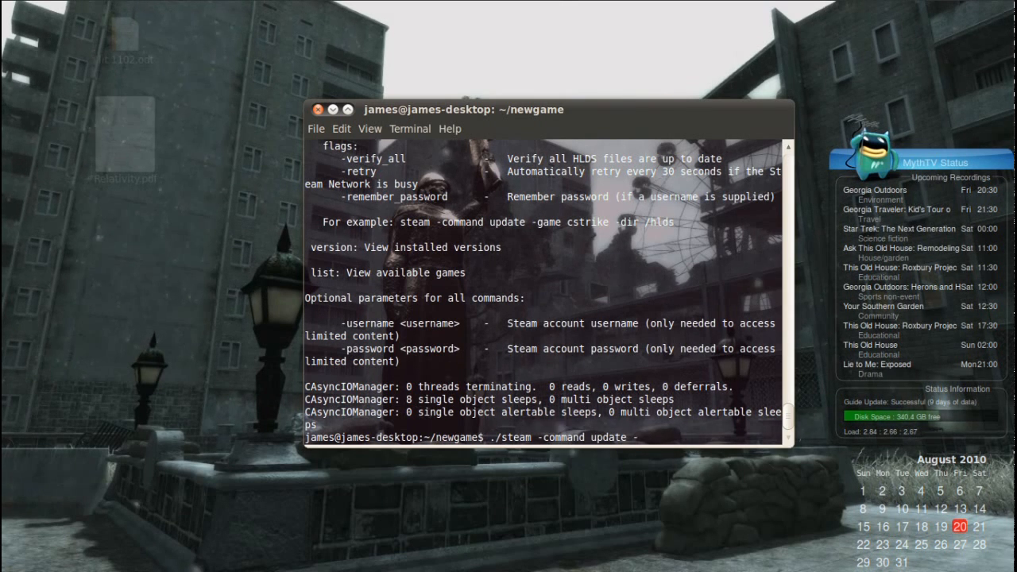
type("game")
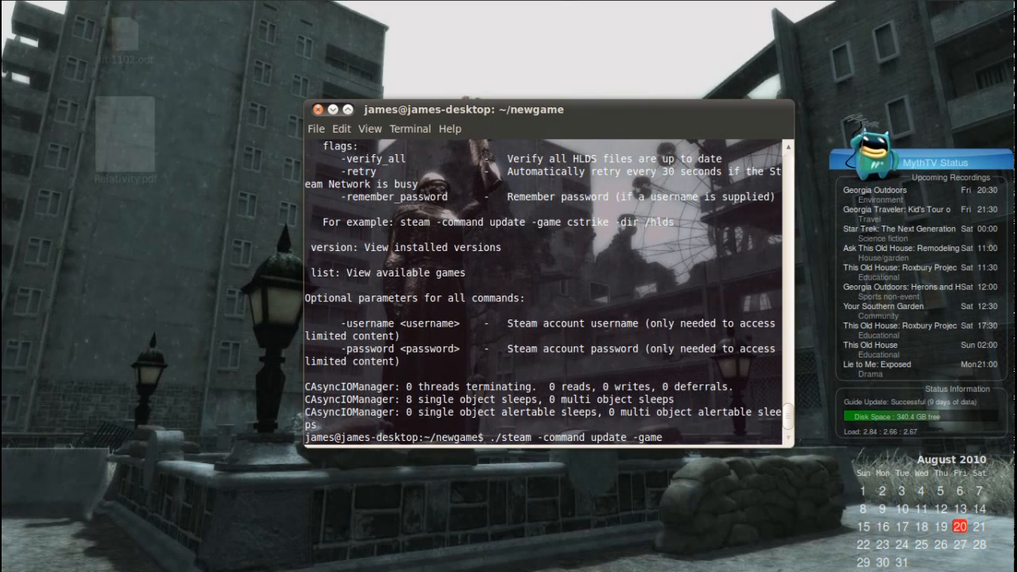
type("\"\"")
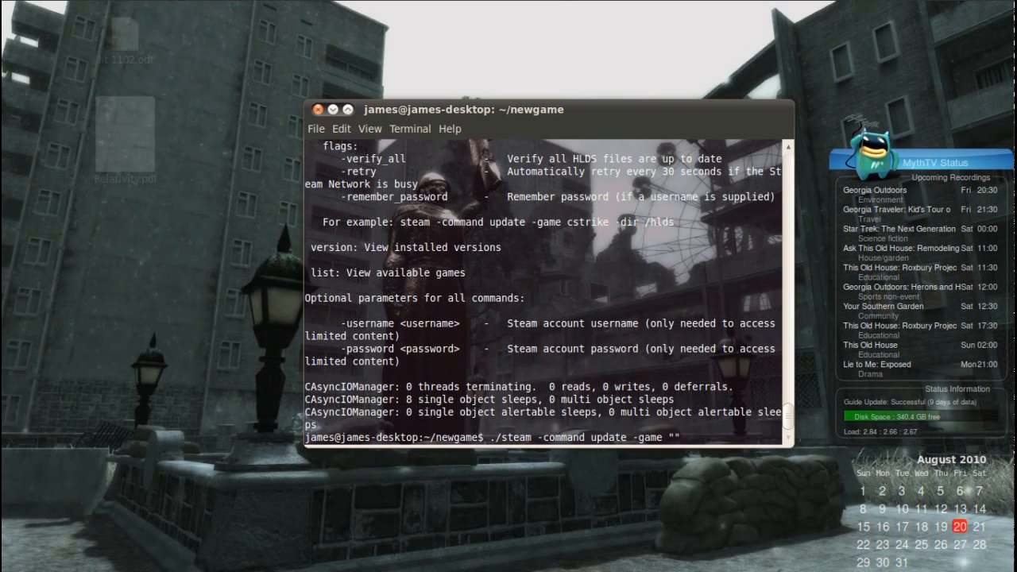
type("coun")
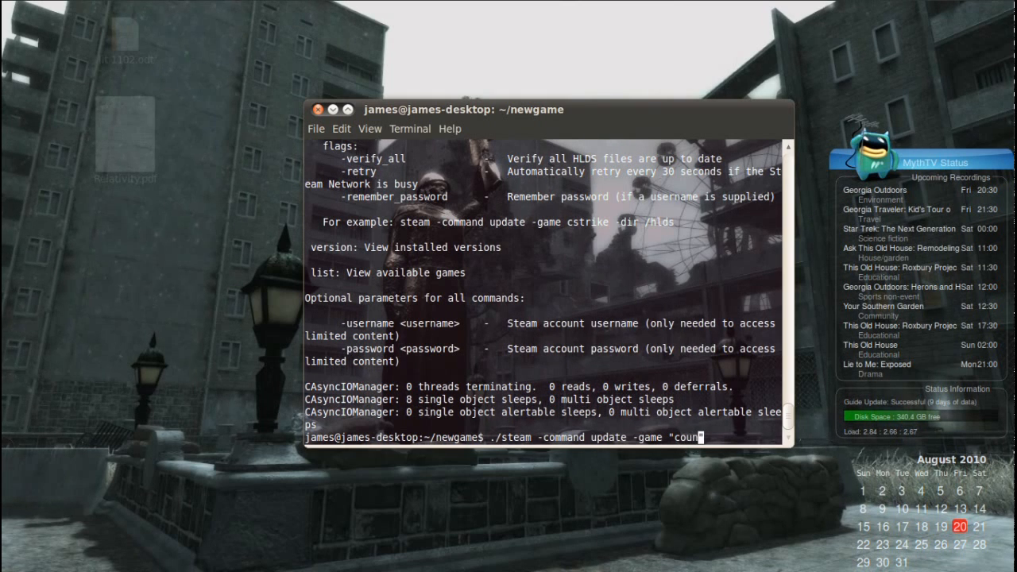
type("ter-")
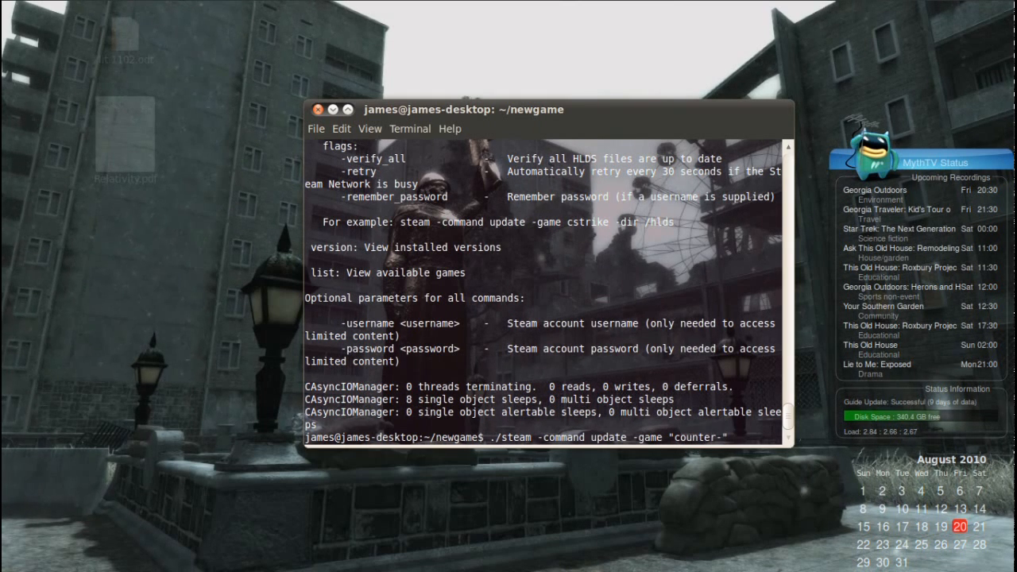
type("strike")
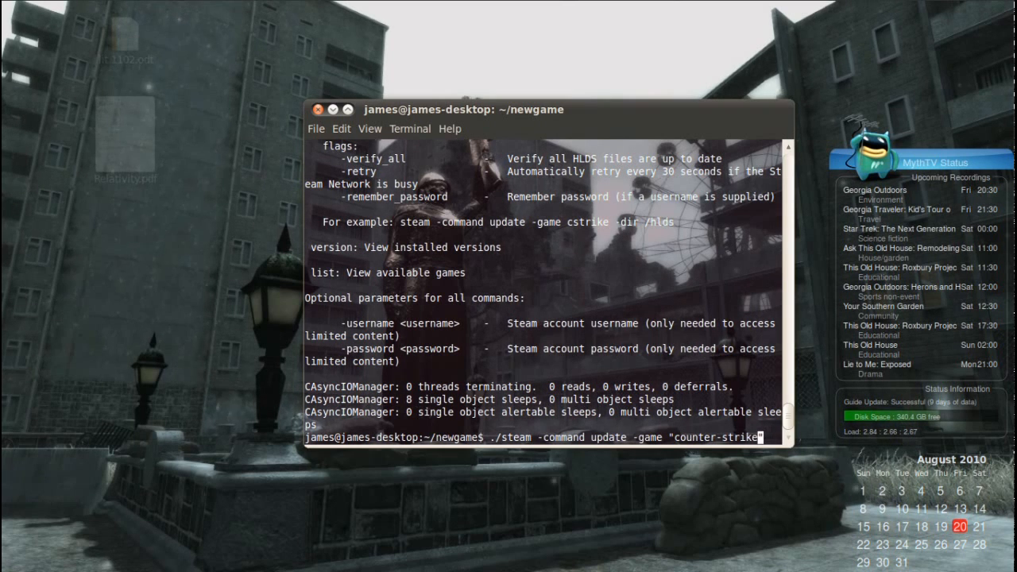
type("sou")
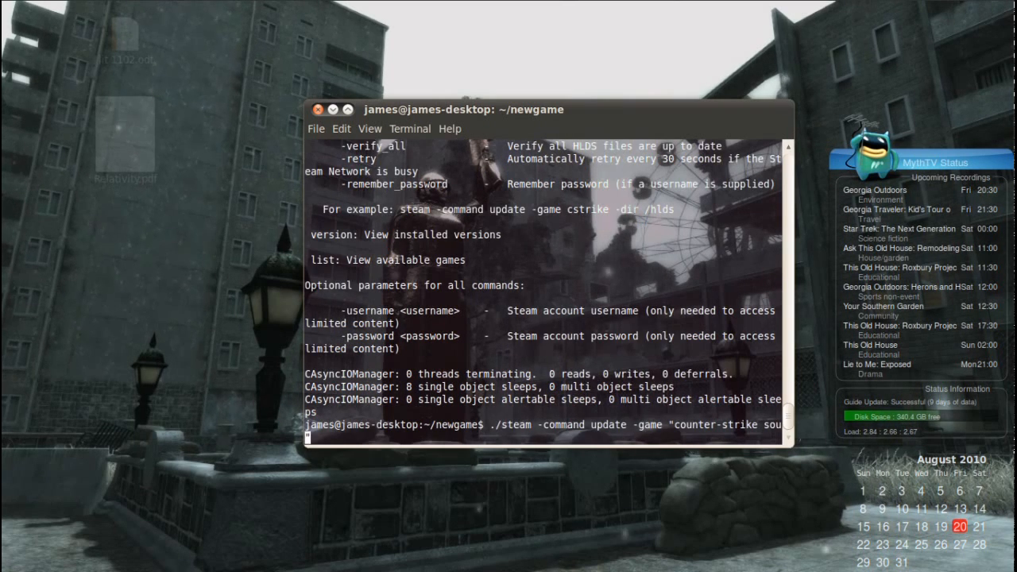
type("rce\" -dir")
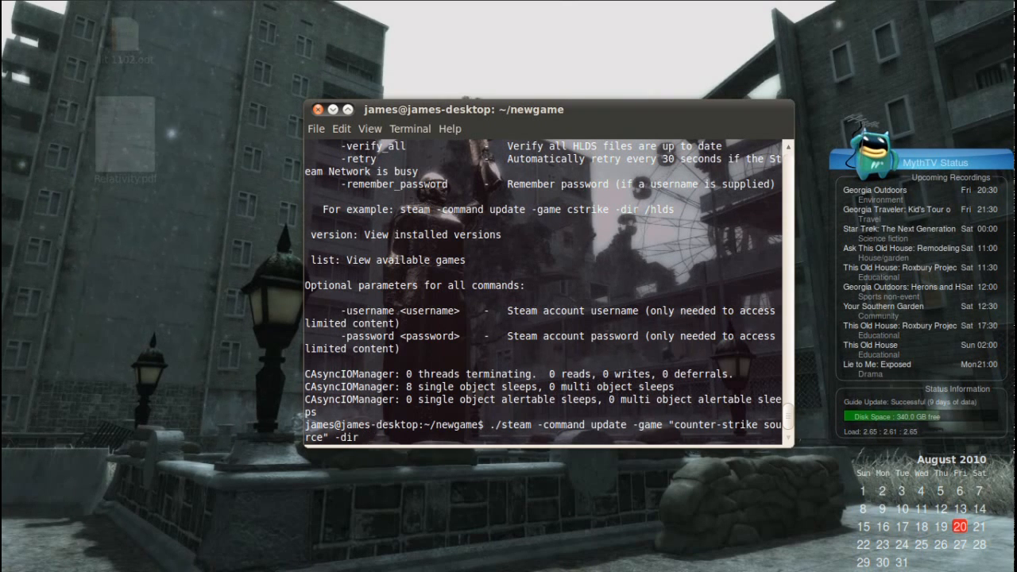
- Finish the command with -dir ./ and run it so orangebox/cstrike files begin downloading
type("./")
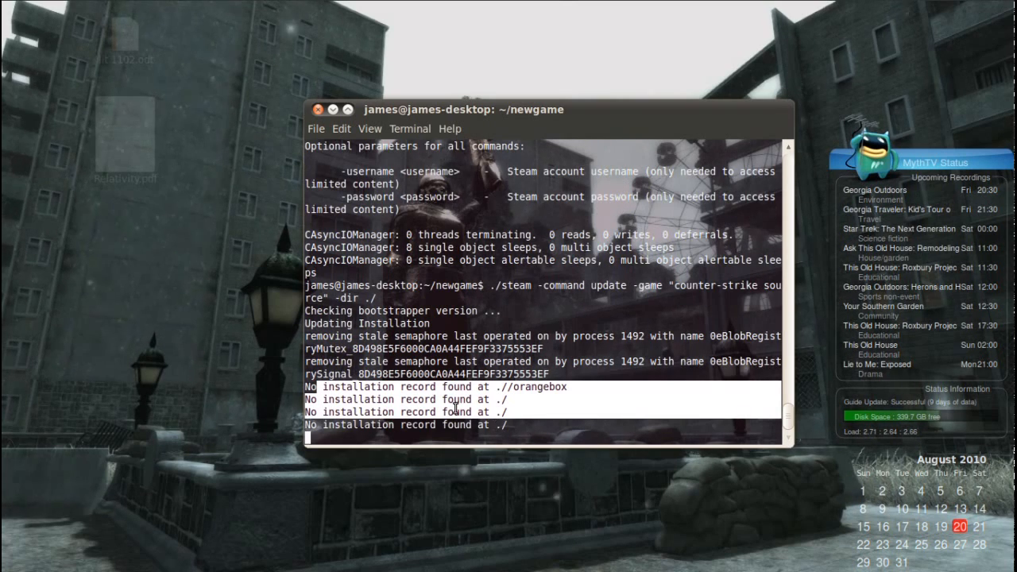
scroll("down", 3)
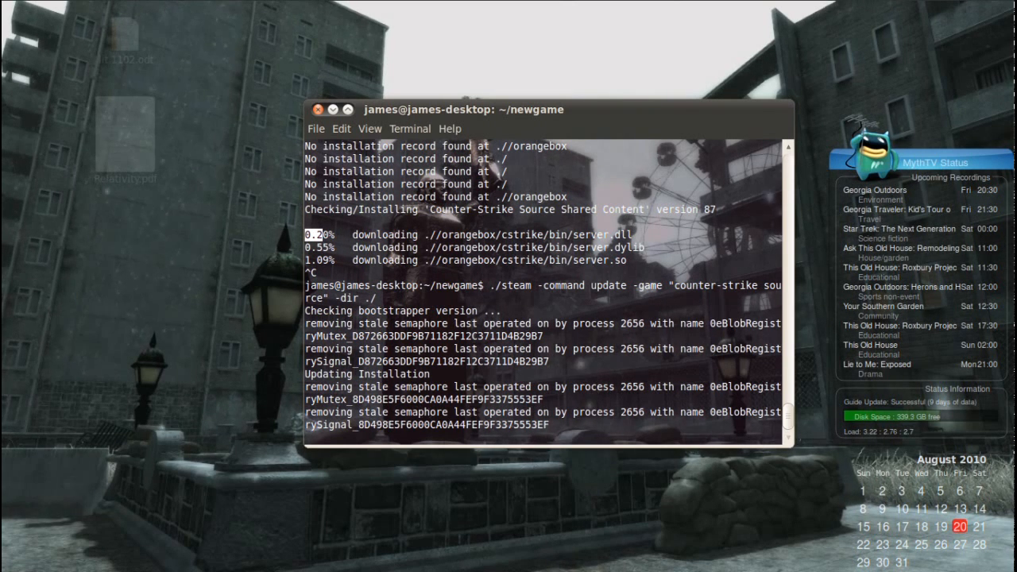
scroll("down", 3)
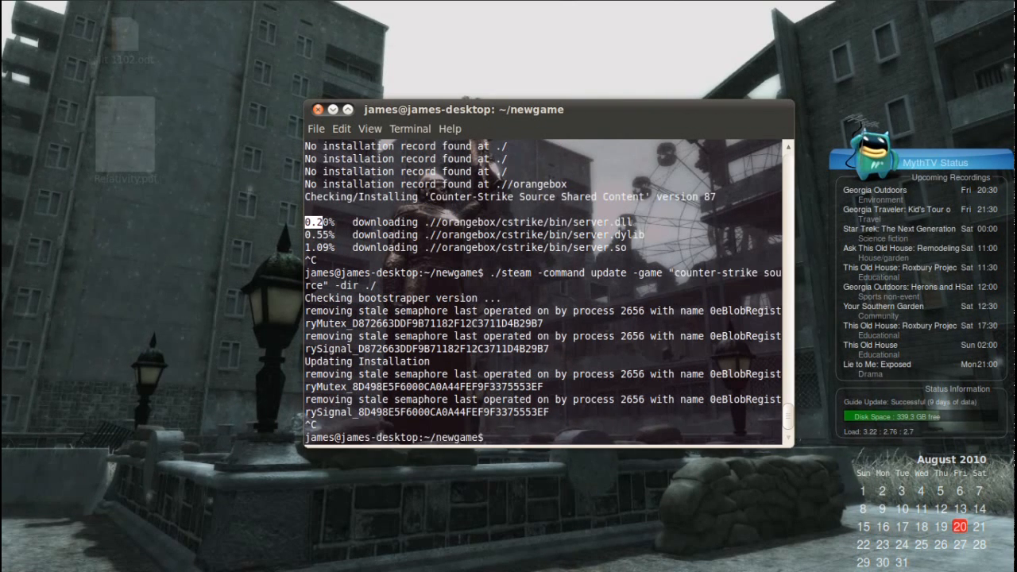